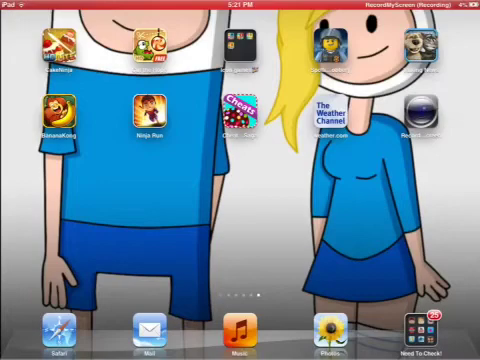
Swipe to the home screen page holding Messages, Calendar and Camera
scroll(left, 3)
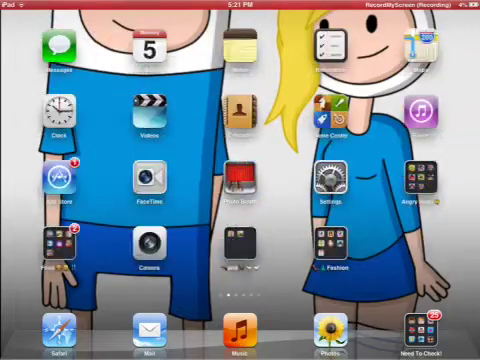
Launch Messages and view the conversation holding the sent self-recorded video
click(420, 336)
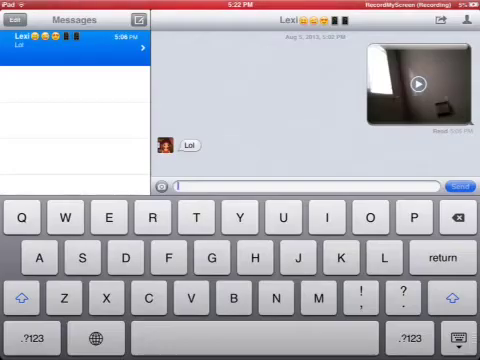
click(412, 80)
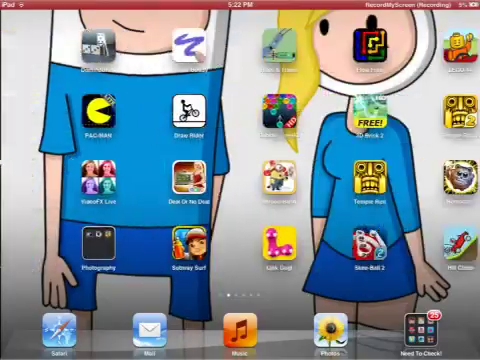
Swipe to the home screen page with the weather app and a few games
scroll(left, 3)
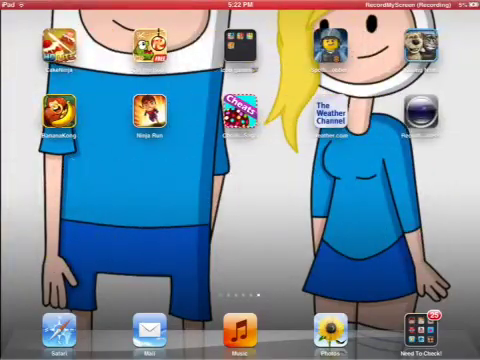